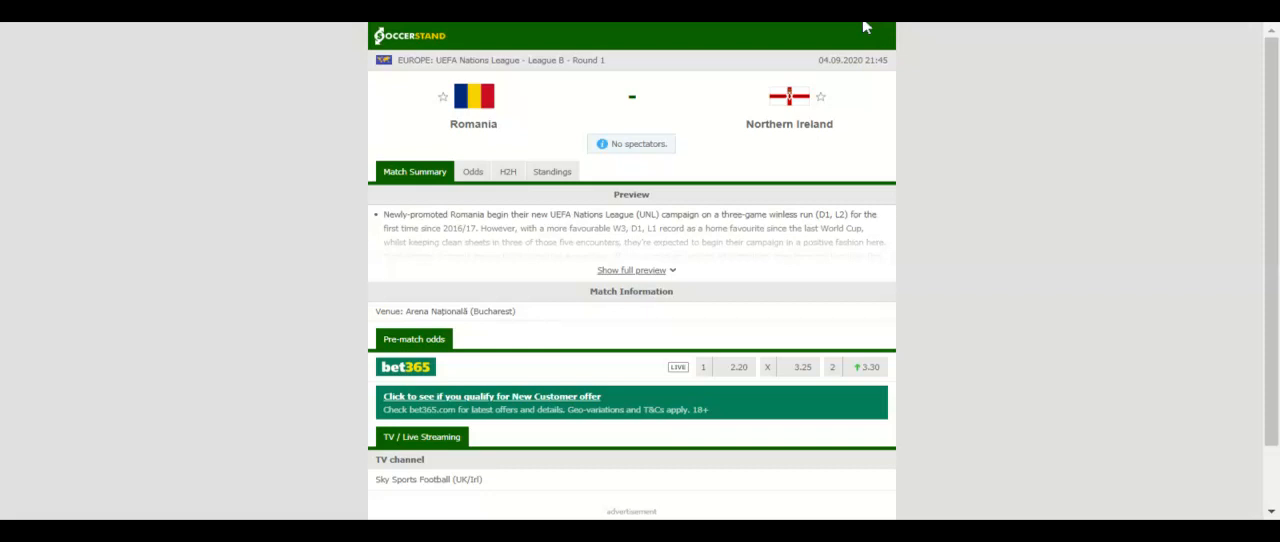
# - Open the Standings tab to view the Group 1 table with all four teams on zero points
pyautogui.click(552, 171)
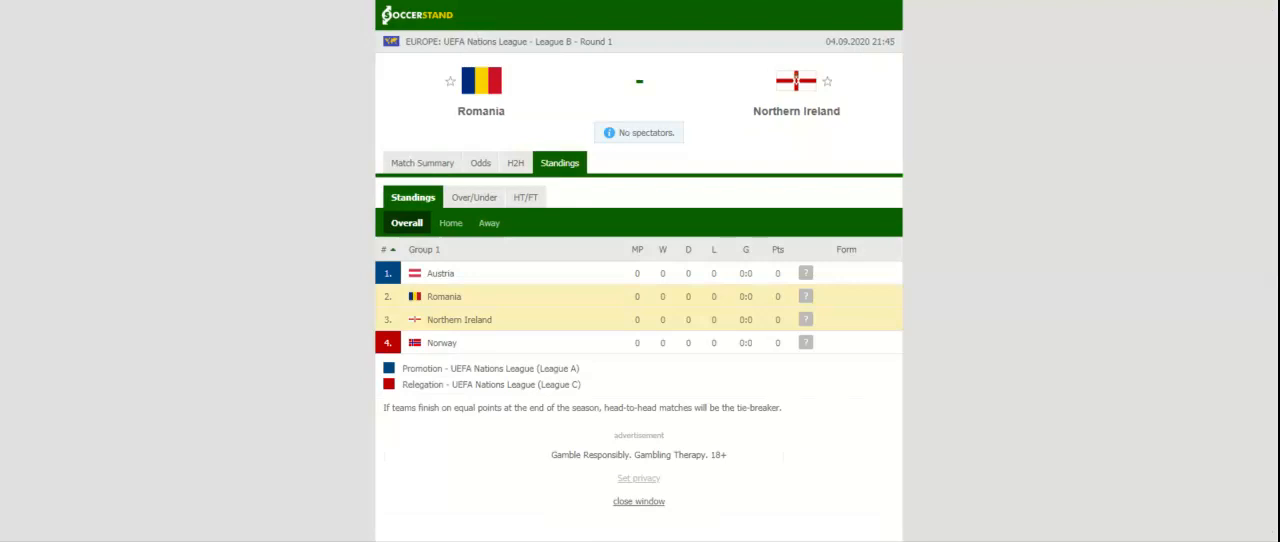
pyautogui.moveTo(518, 162)
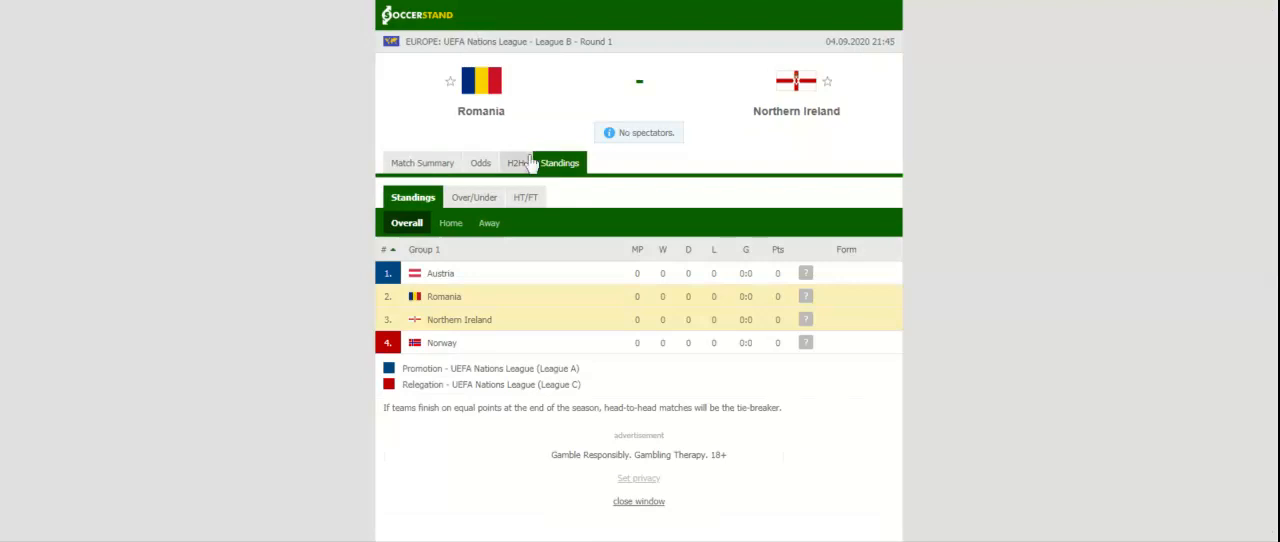
# - Review both teams' recent H2H form, then start loading the match odds
pyautogui.click(516, 162)
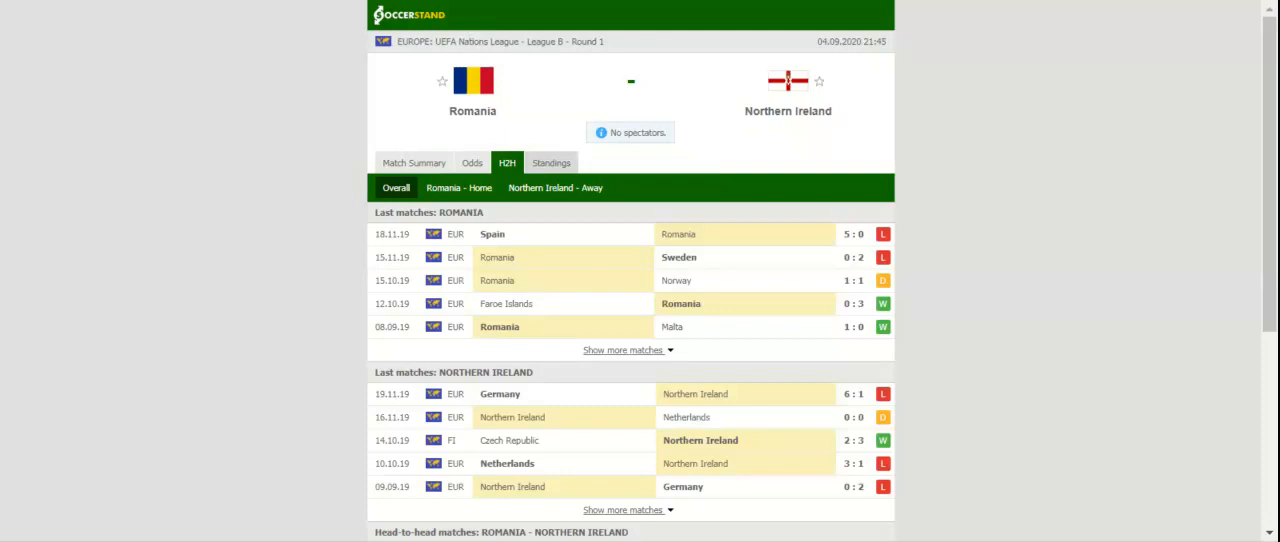
pyautogui.click(471, 162)
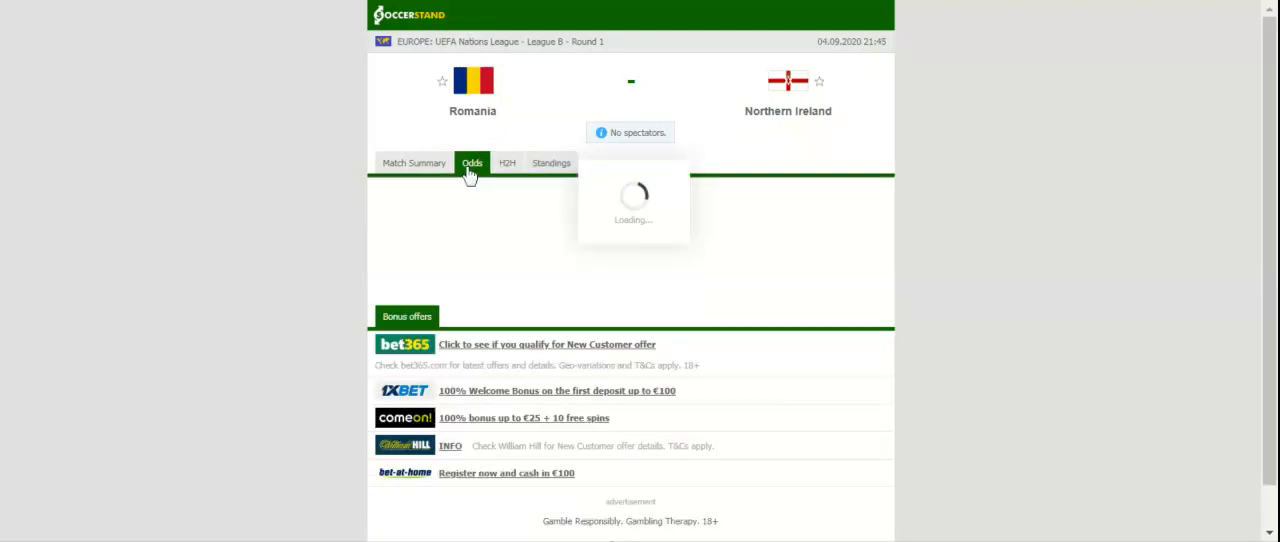
# - Load the full-time 1X2 odds table from seven bookmakers, including bet365 and 1xBet
pyautogui.click(472, 162)
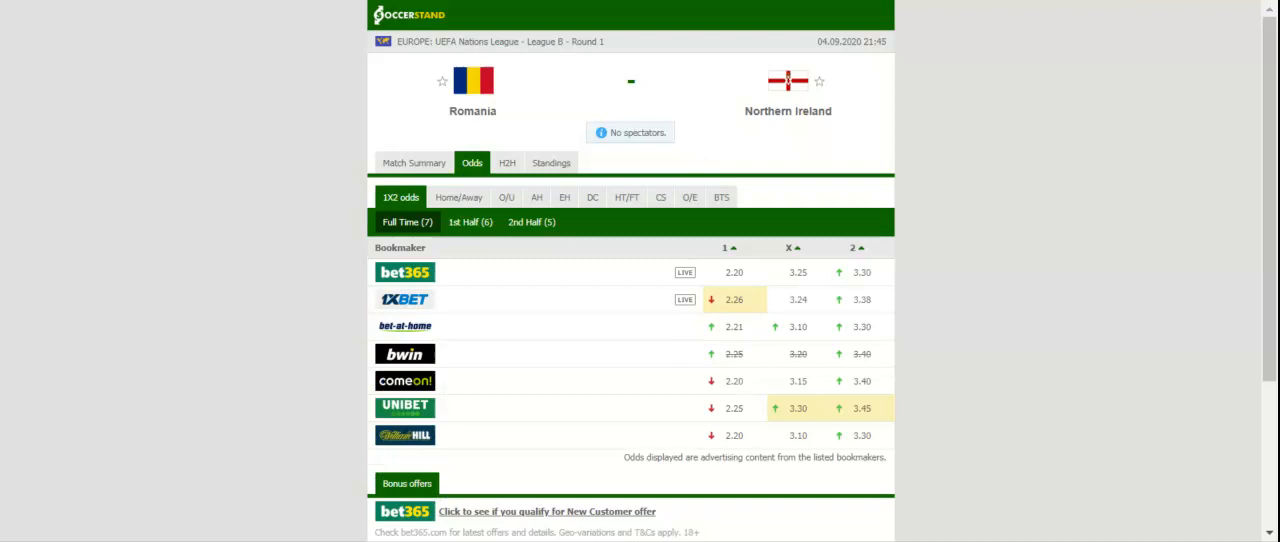
pyautogui.moveTo(537, 132)
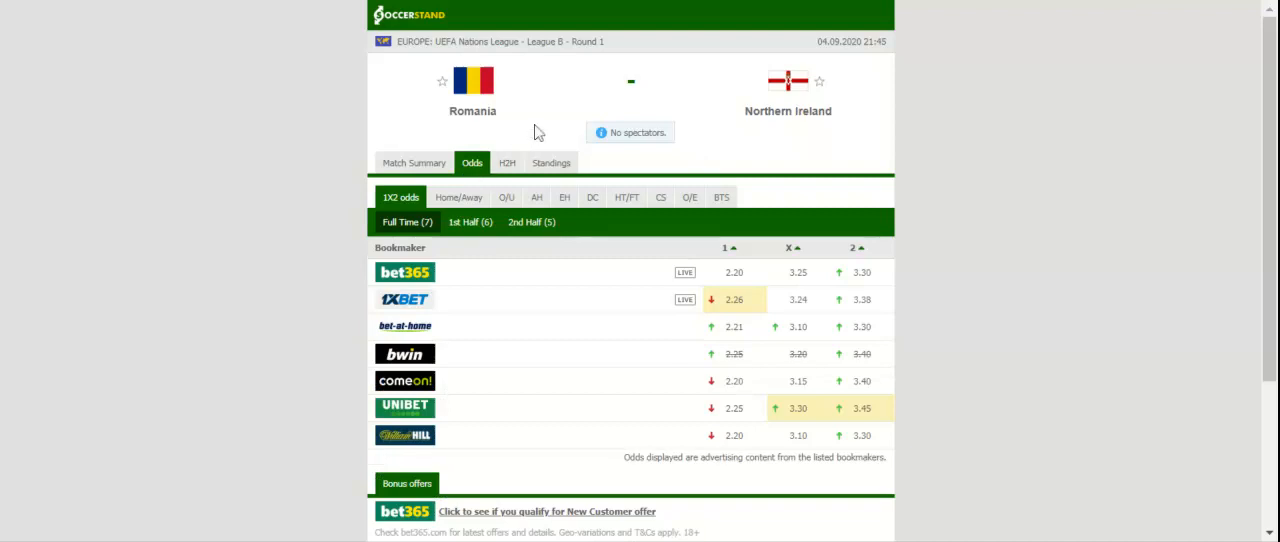